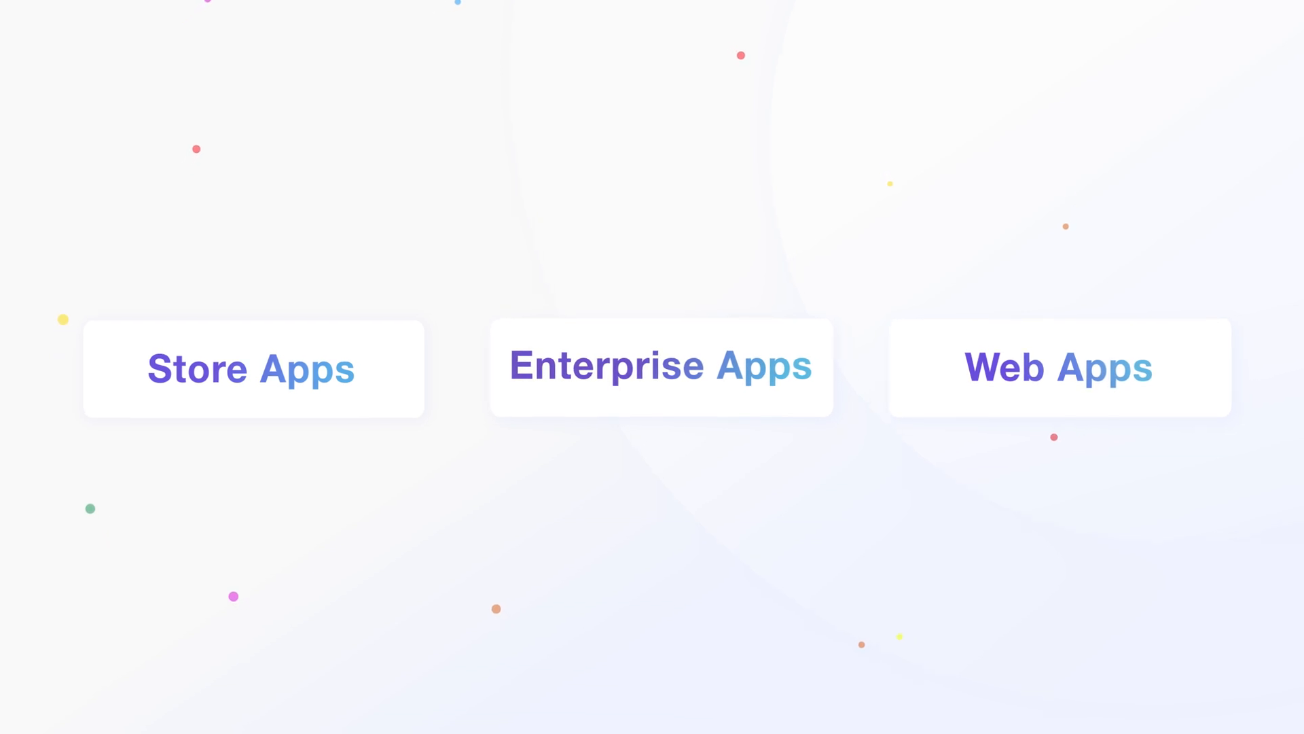
Search iOS store apps for 'dropbox', then set the enterprise app to macOS with PKG File.
left_click(252, 368)
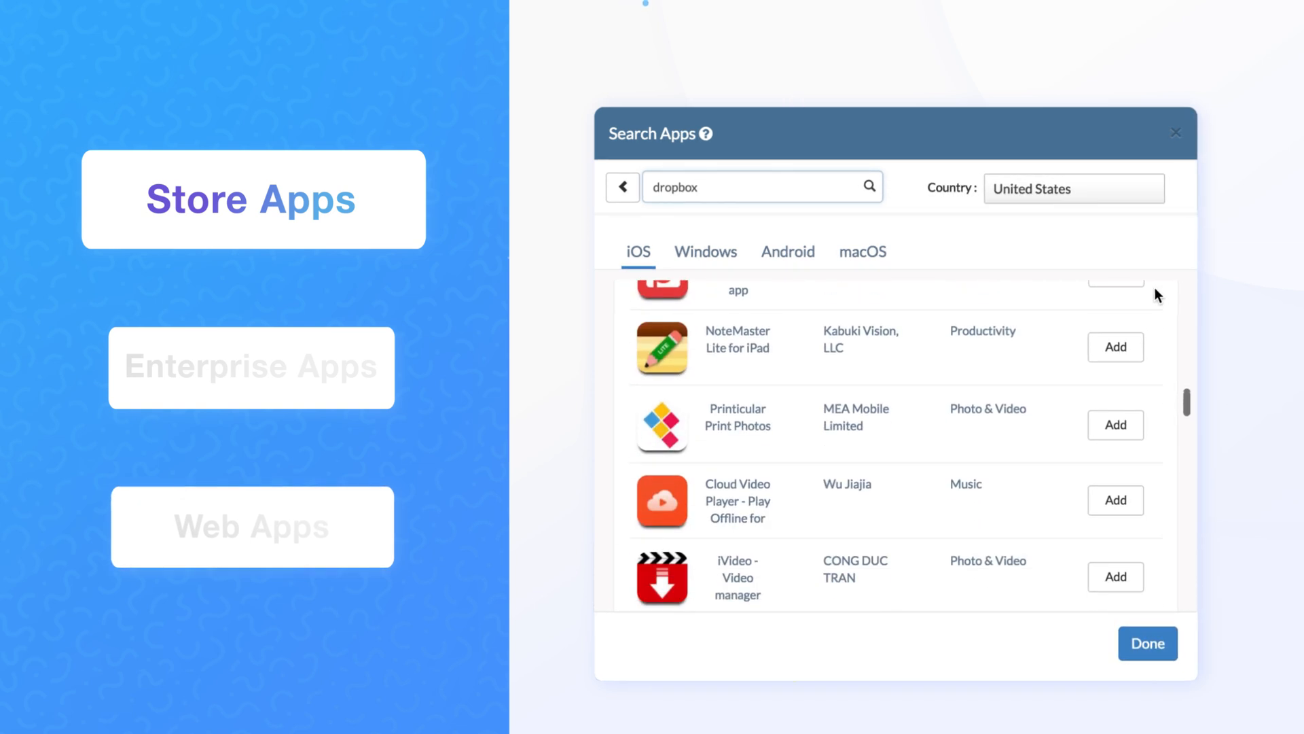
scroll("down", 3)
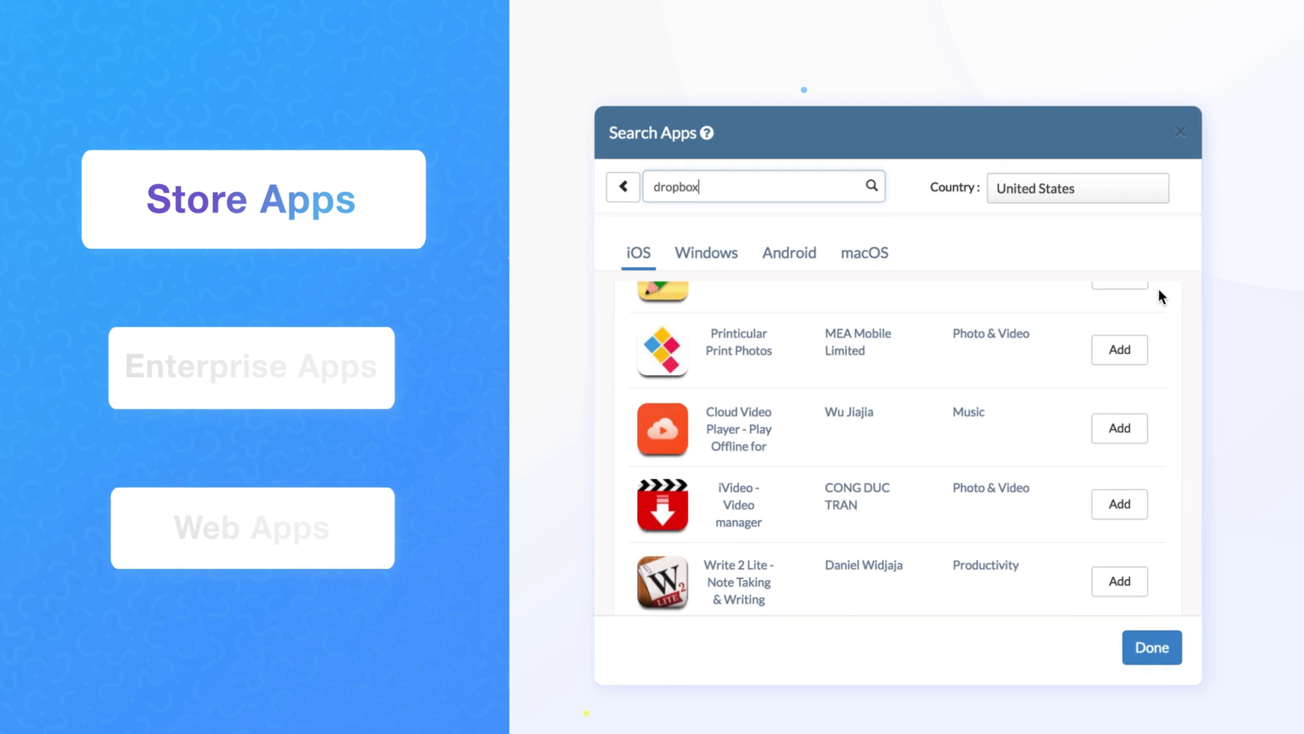
left_click(250, 367)
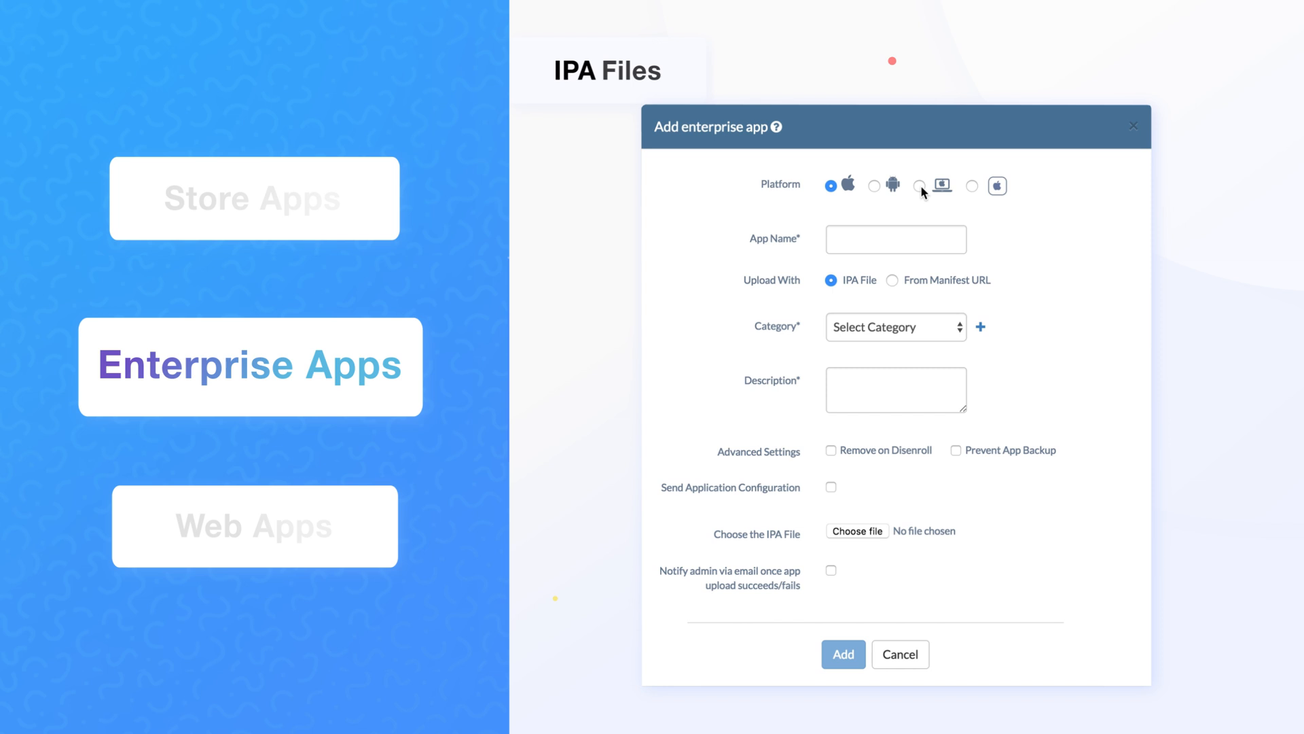
left_click(919, 186)
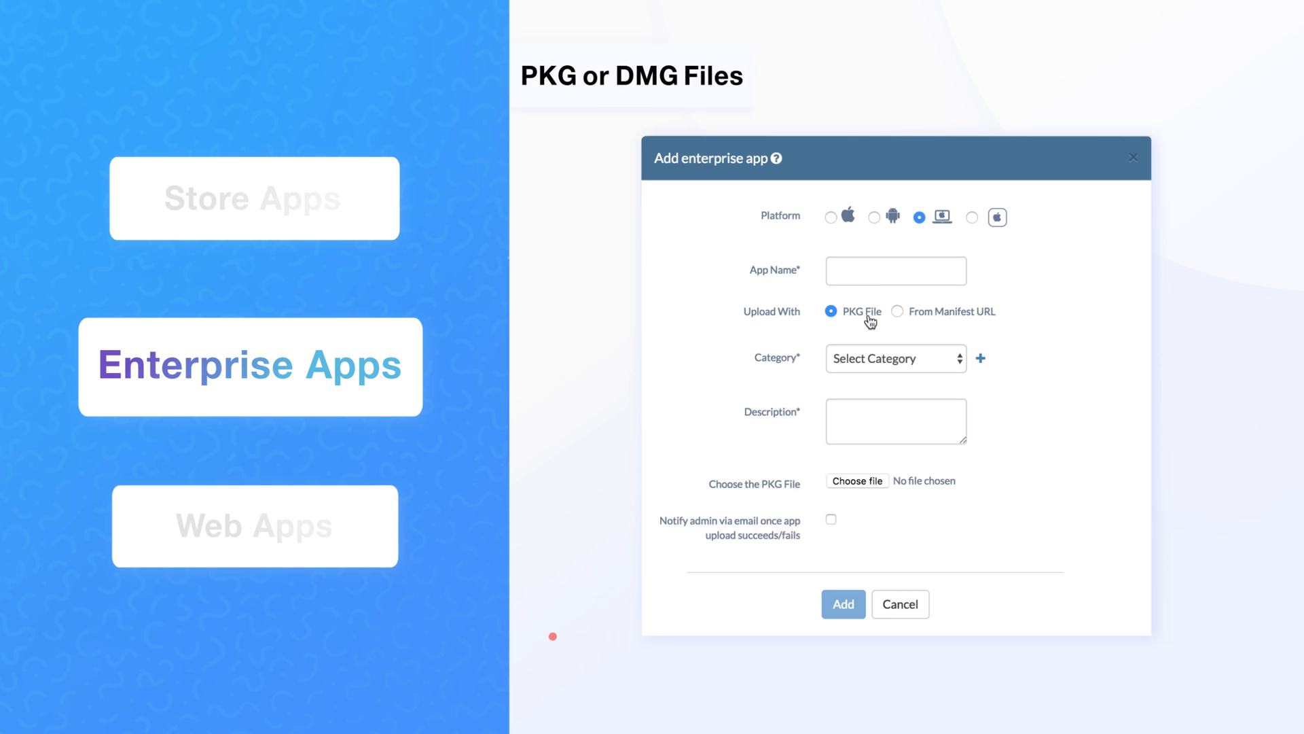
left_click(253, 527)
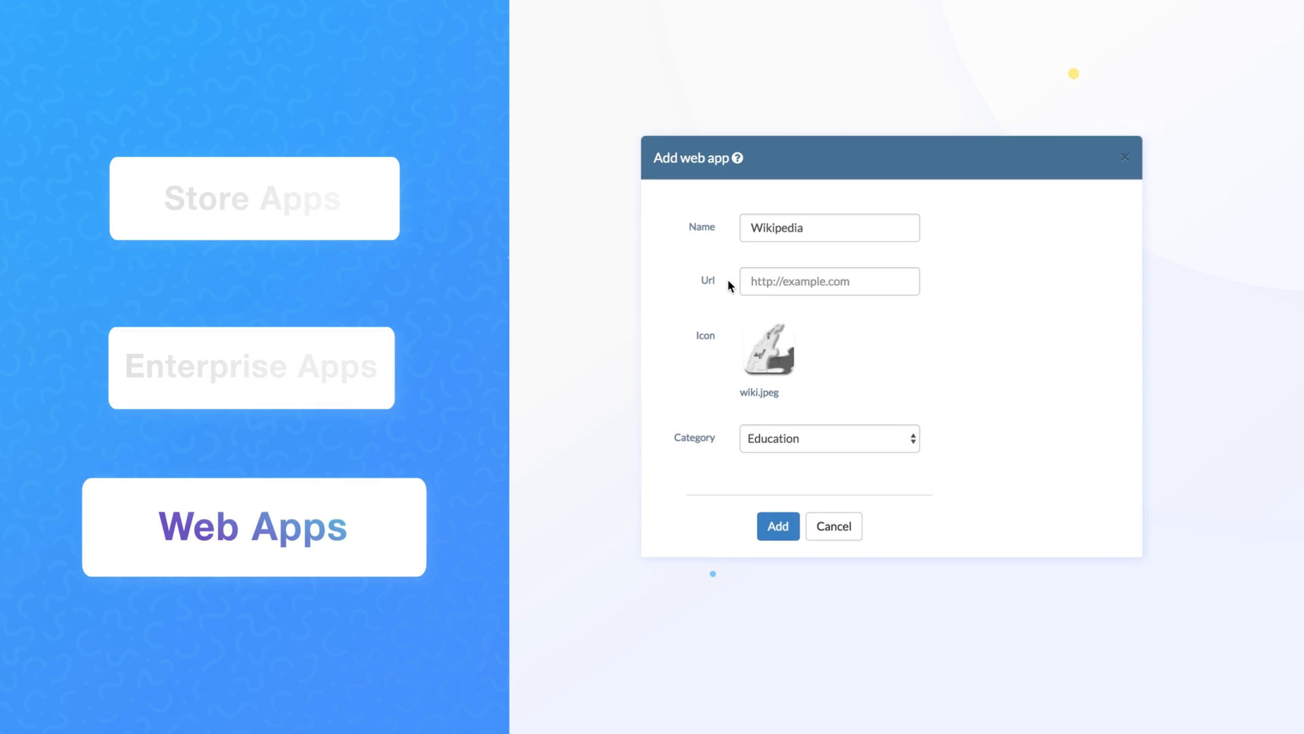
Add the Wikipedia Education web app, then show the Manage actions for devices.
left_click(827, 280)
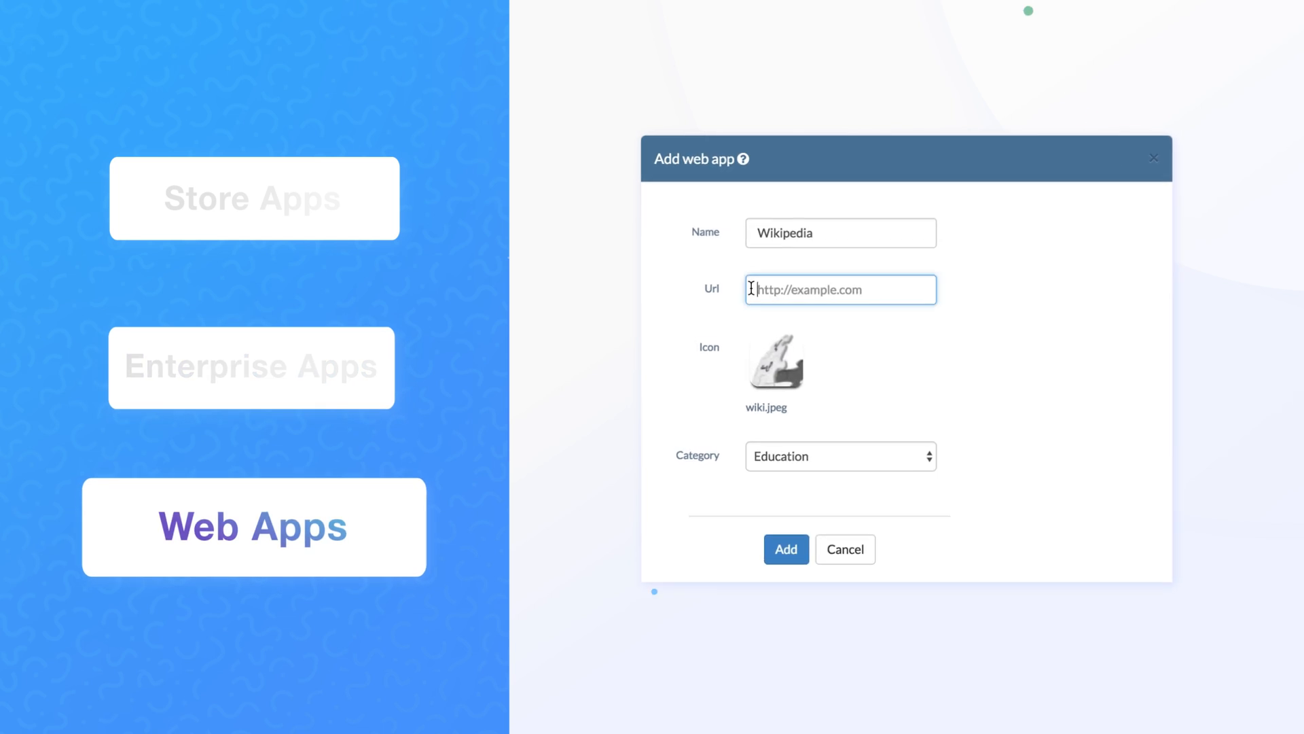
left_click(785, 549)
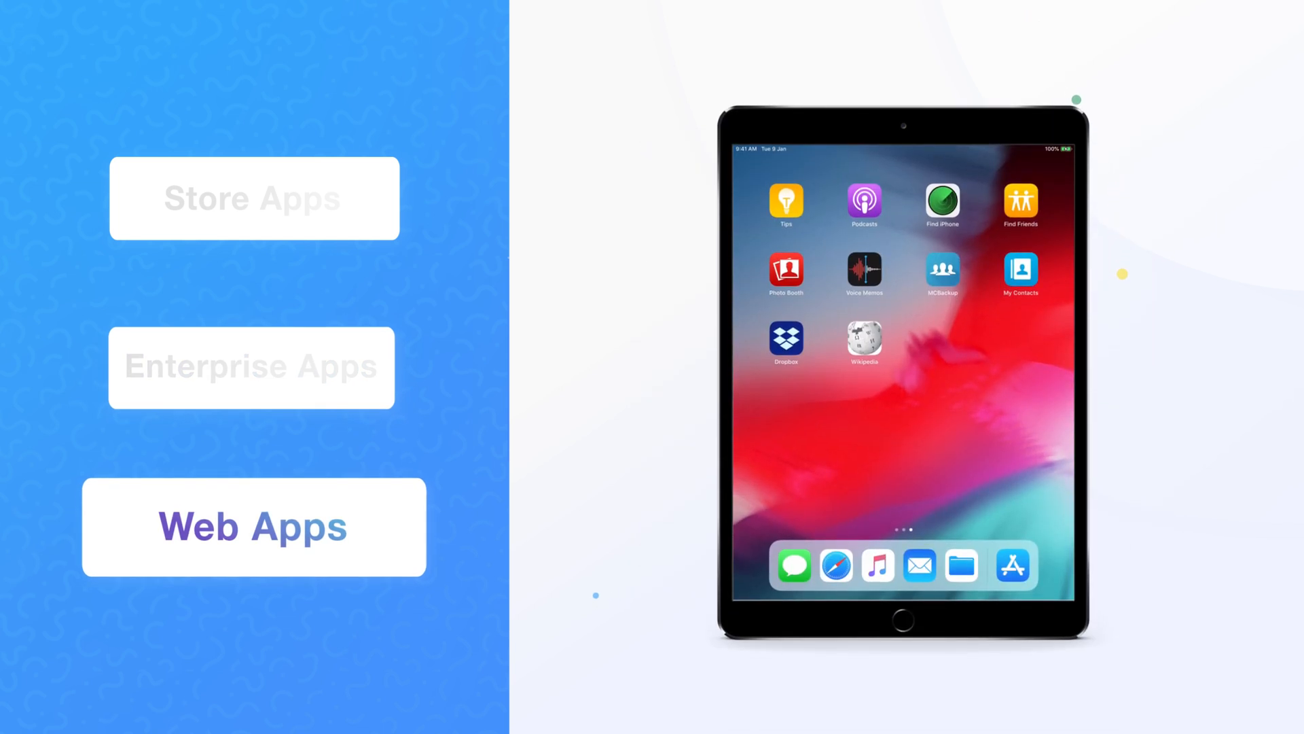
left_click(864, 343)
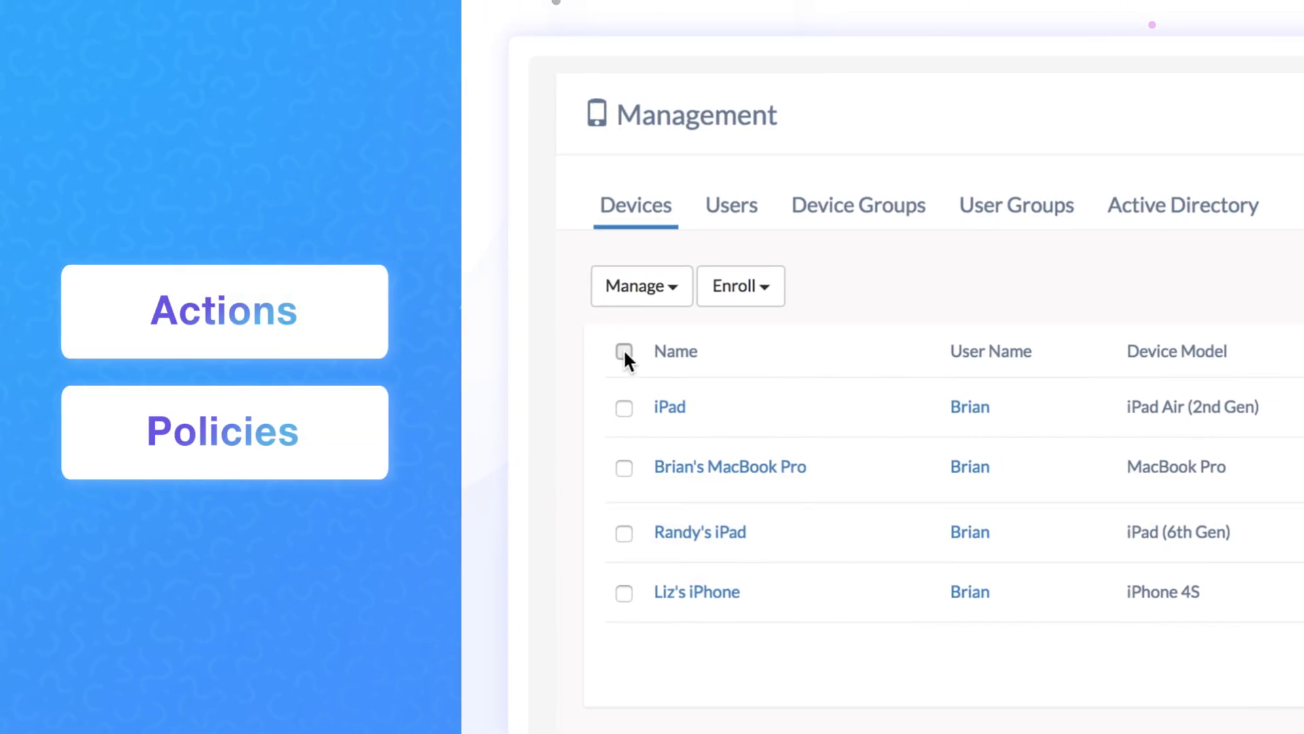
left_click(640, 285)
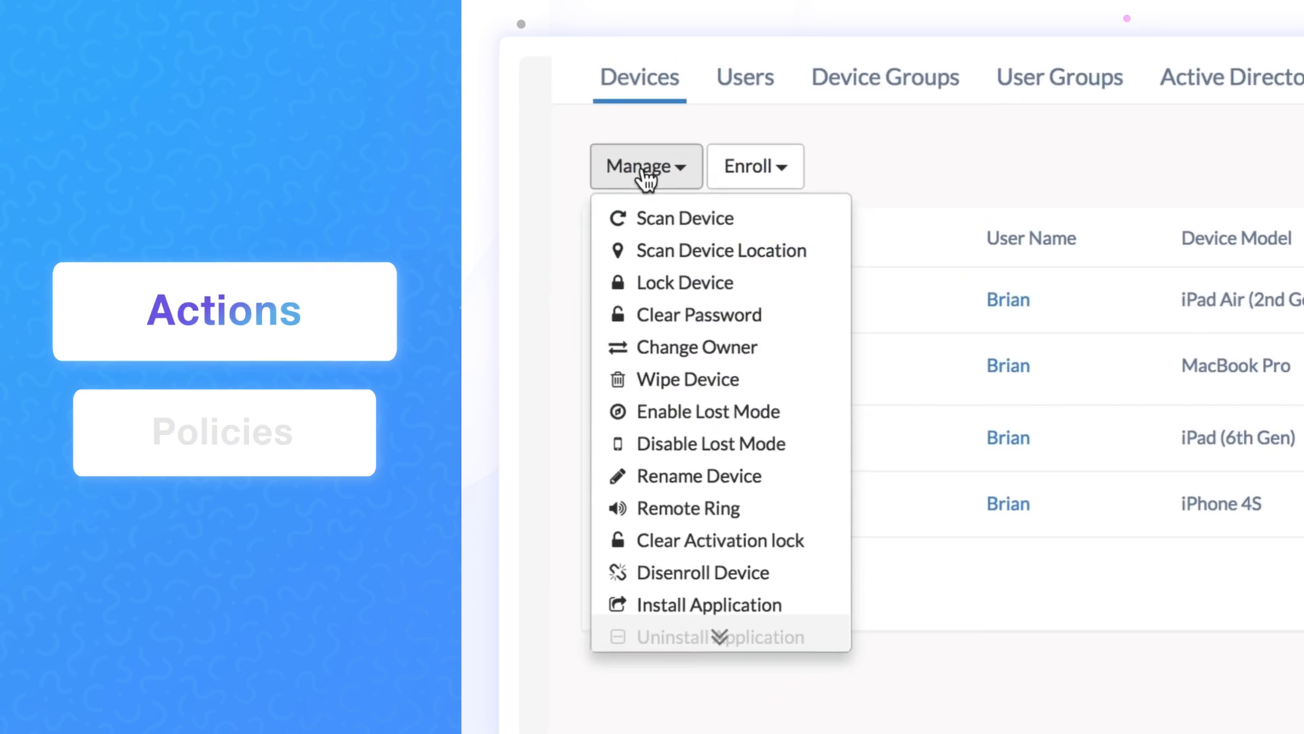
left_click(222, 432)
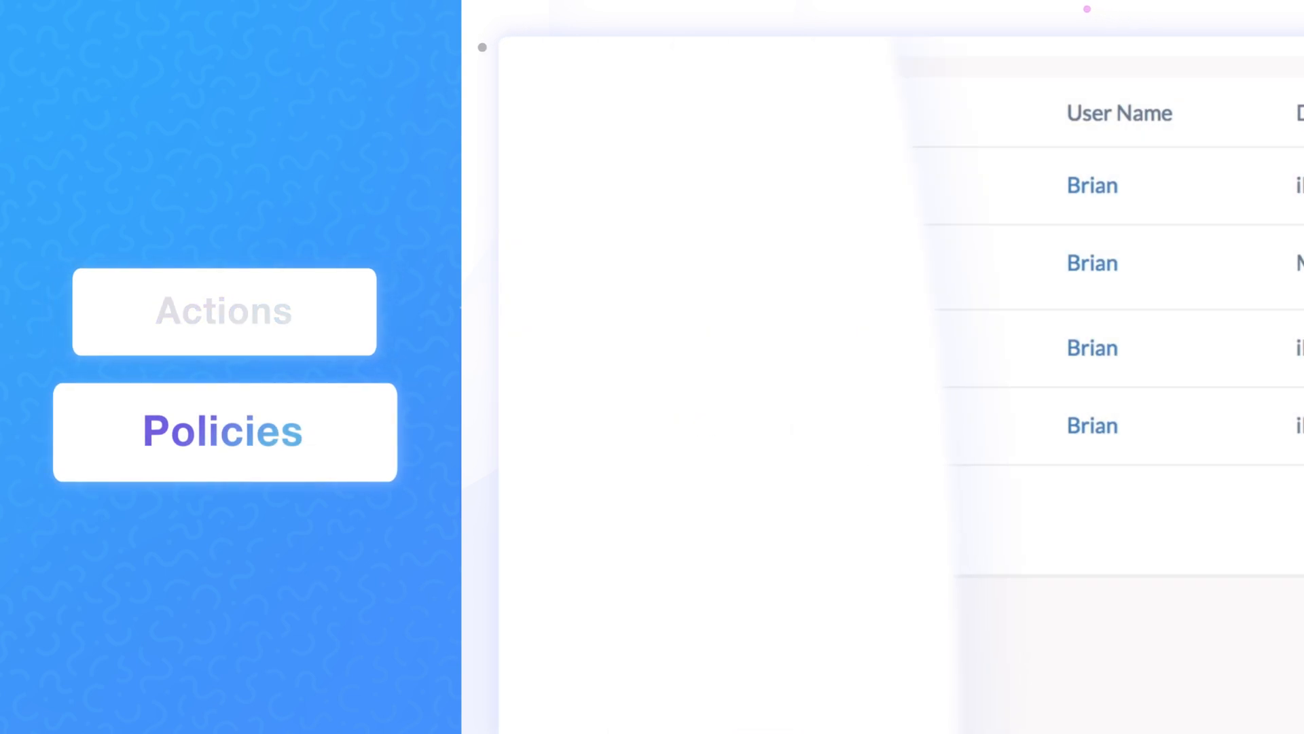
left_click(636, 203)
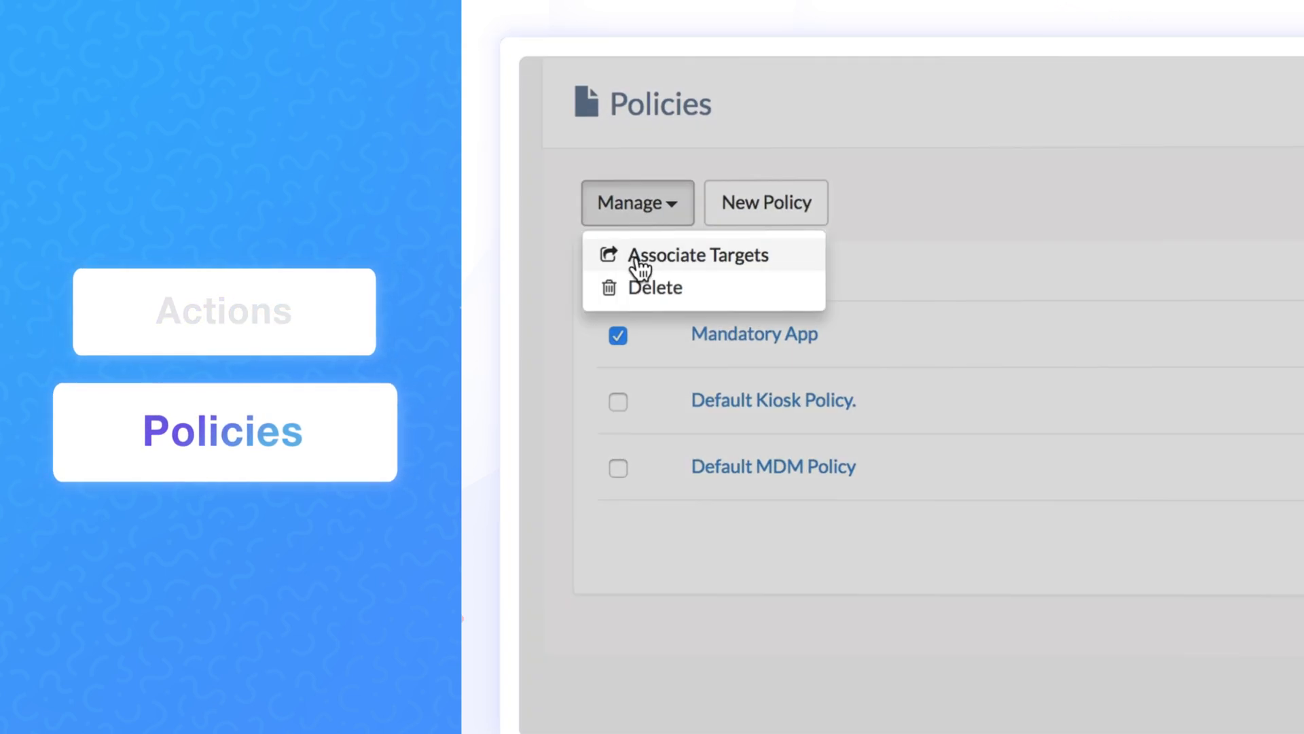
left_click(703, 255)
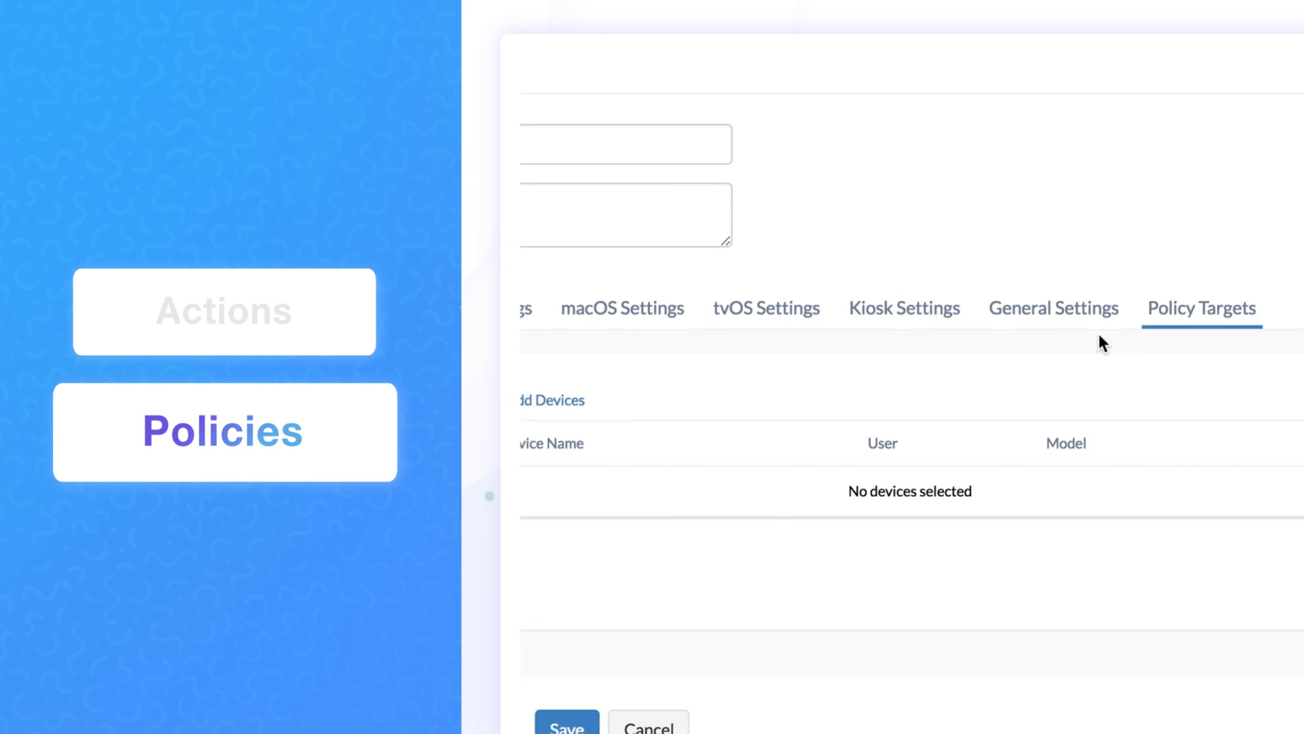
left_click(551, 400)
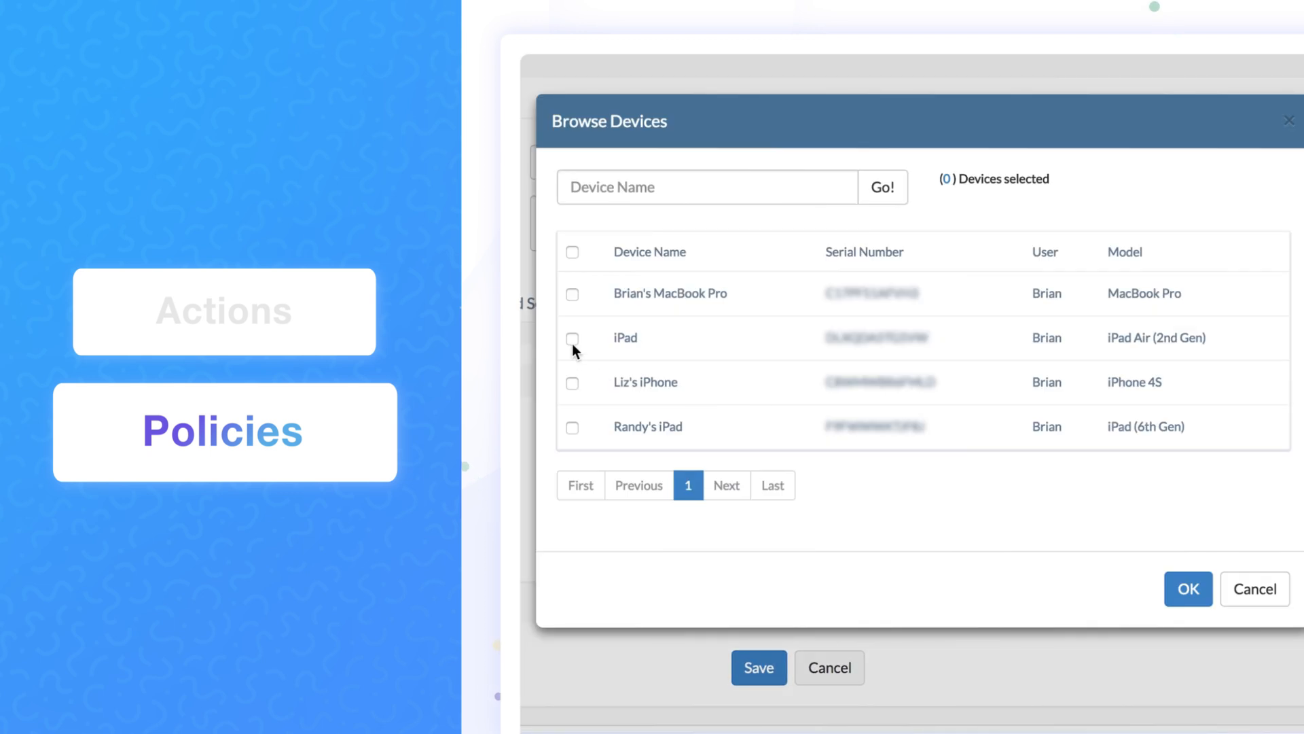
left_click(1186, 589)
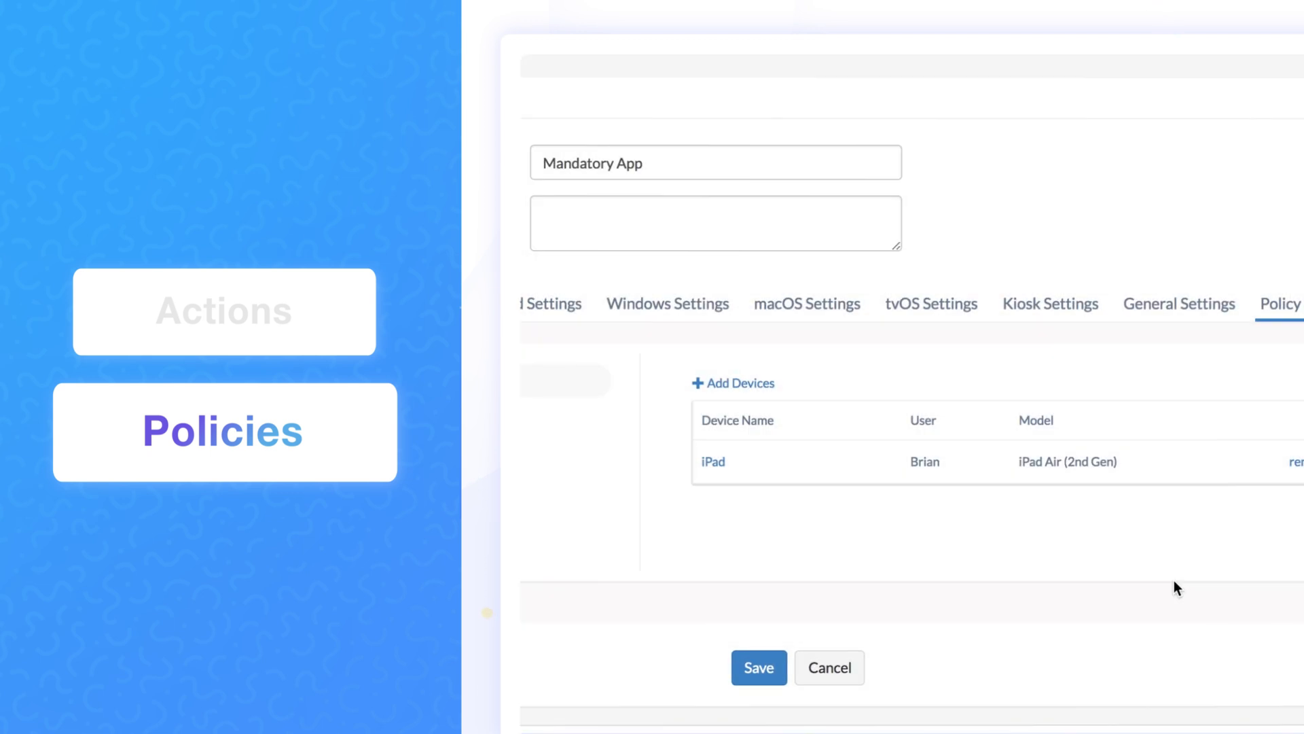
left_click(758, 667)
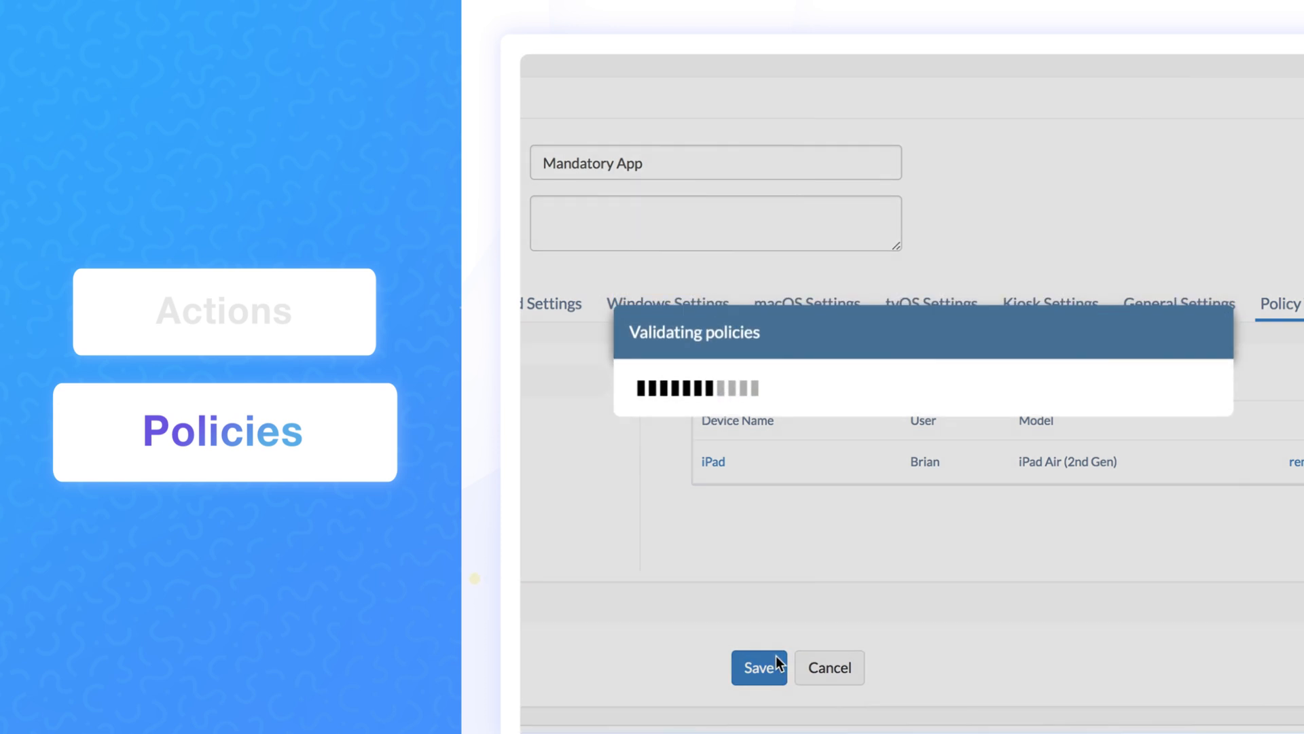